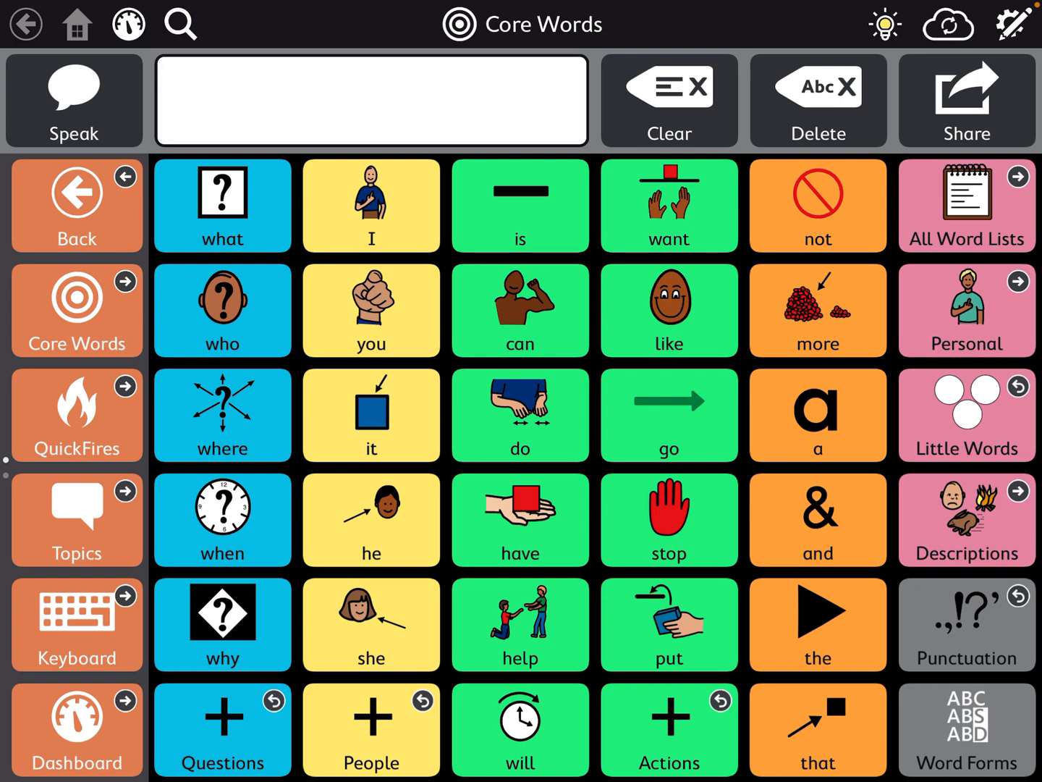
Put the Core Words page into edit mode with the editing panel visible.
click(1014, 24)
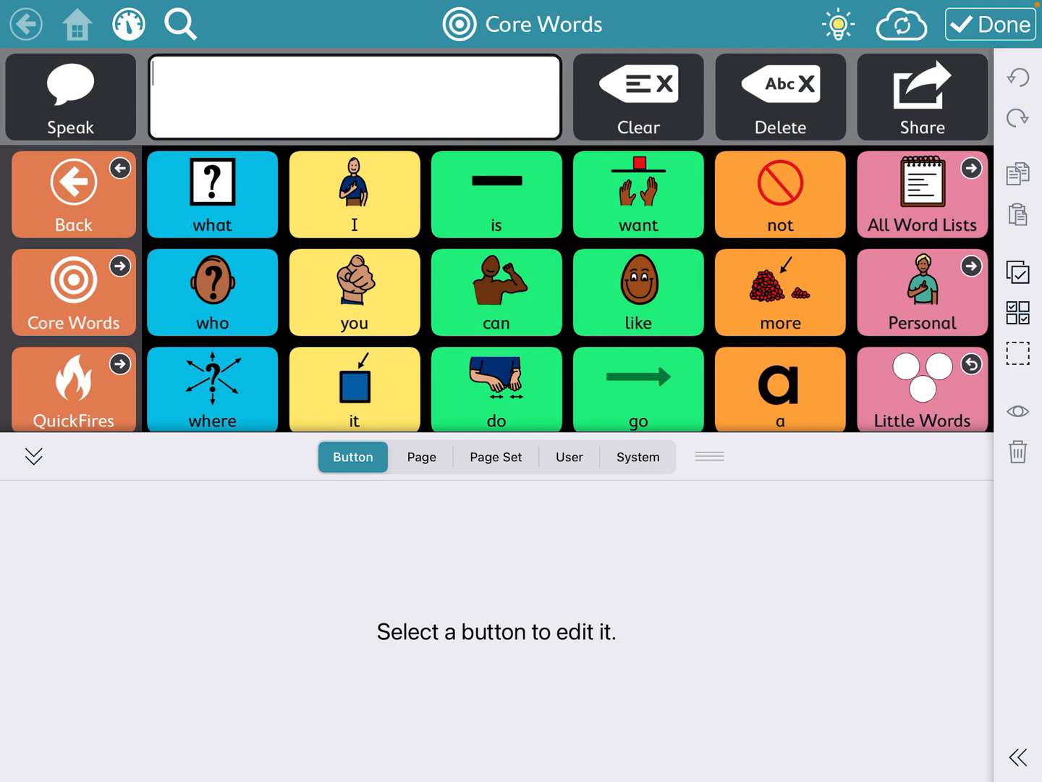
Show the Page Set settings listing the user's page sets, with Core First active.
click(494, 456)
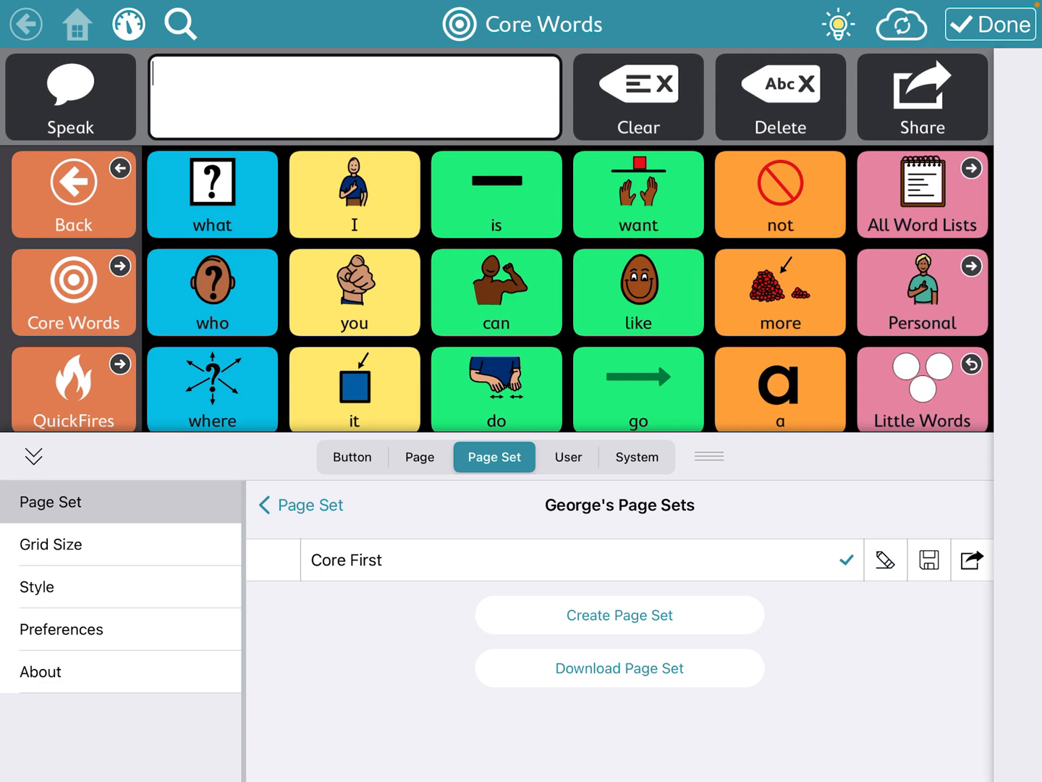
Choose Send a copy from the Core First page set's sharing options.
click(971, 560)
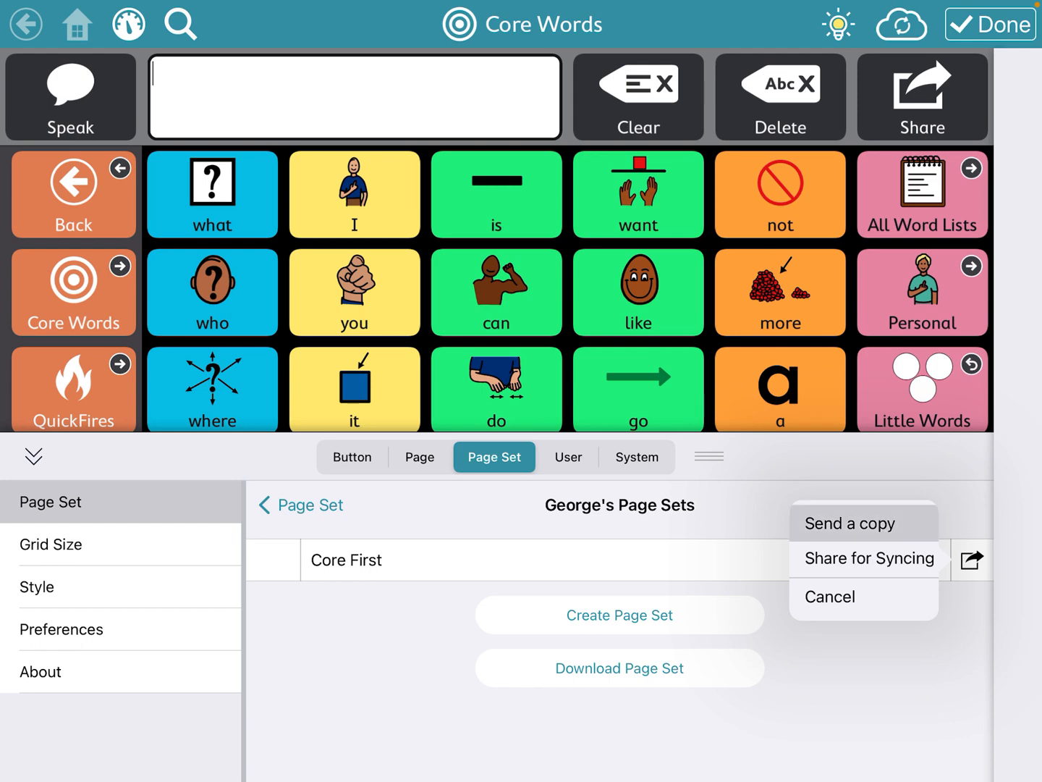
click(829, 596)
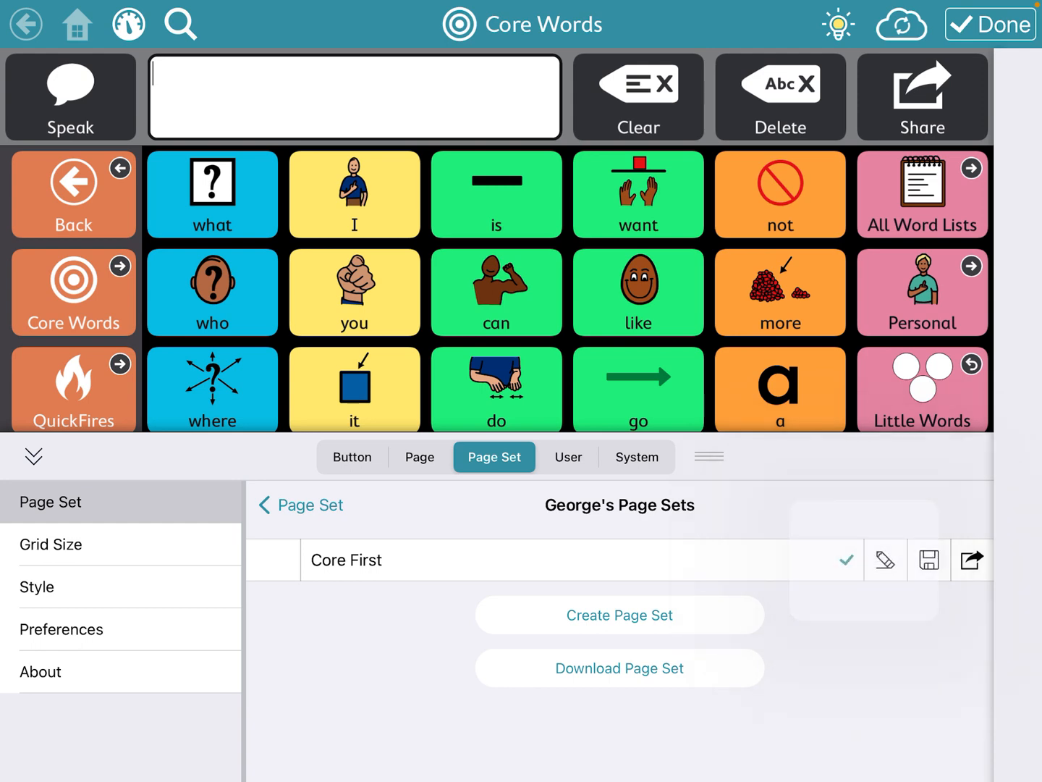
click(971, 560)
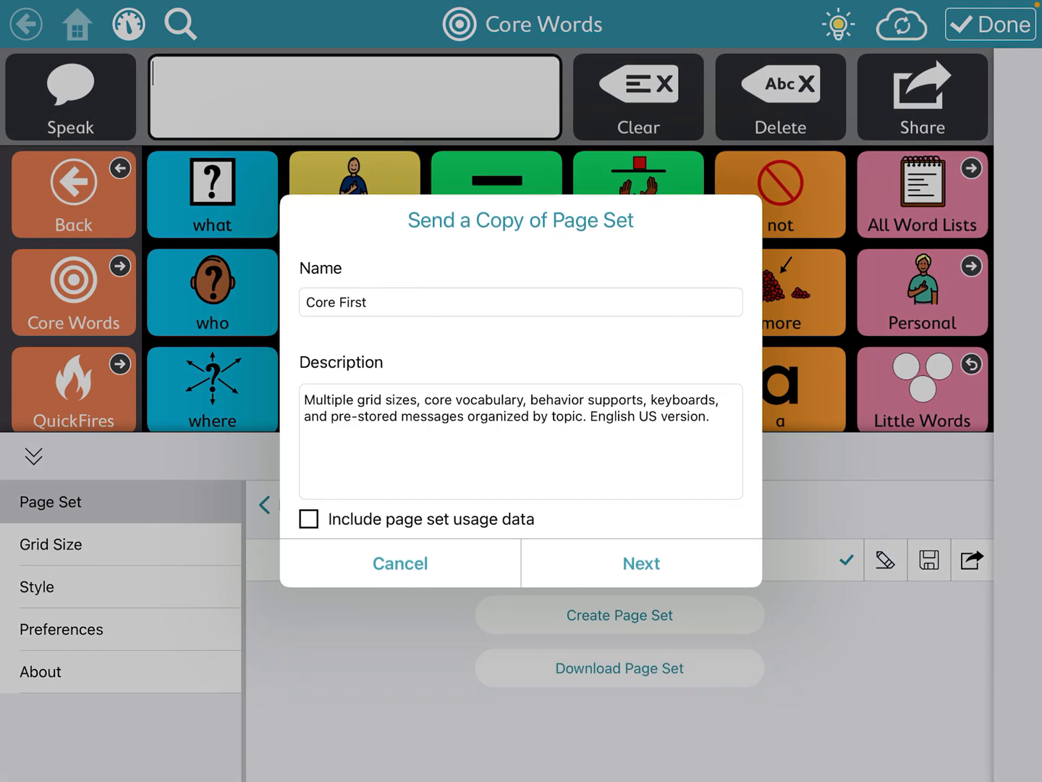
Replace the copy's name 'Core First' with 'George 5.31' and continue.
click(519, 302)
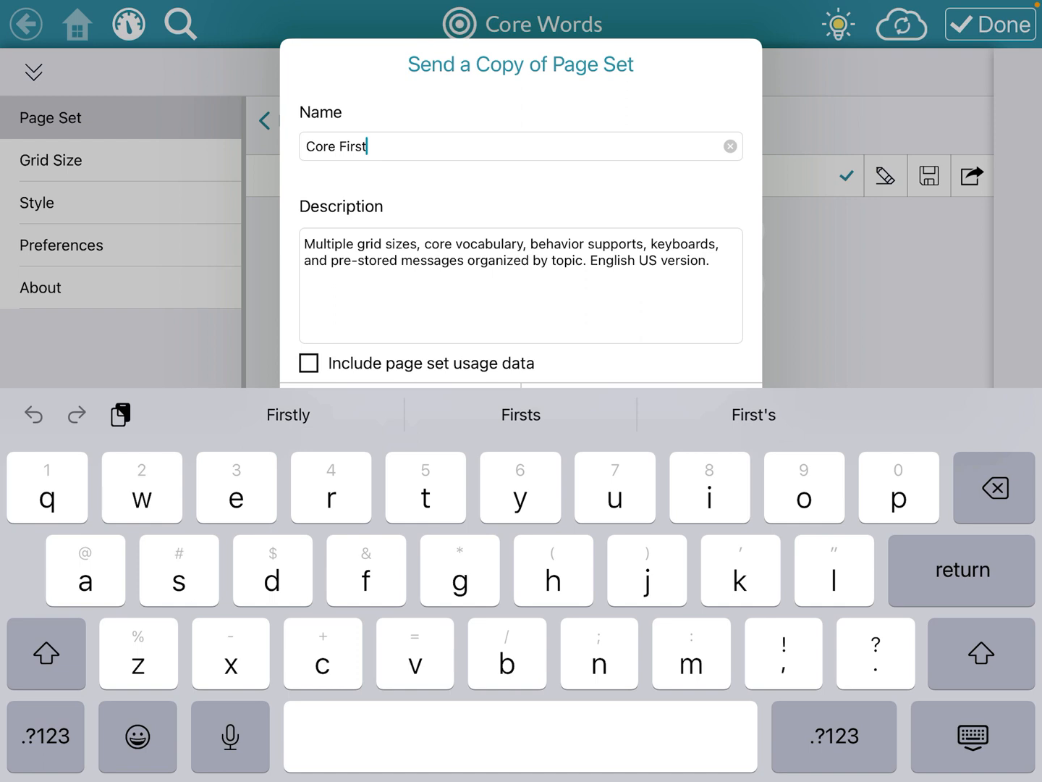
click(729, 146)
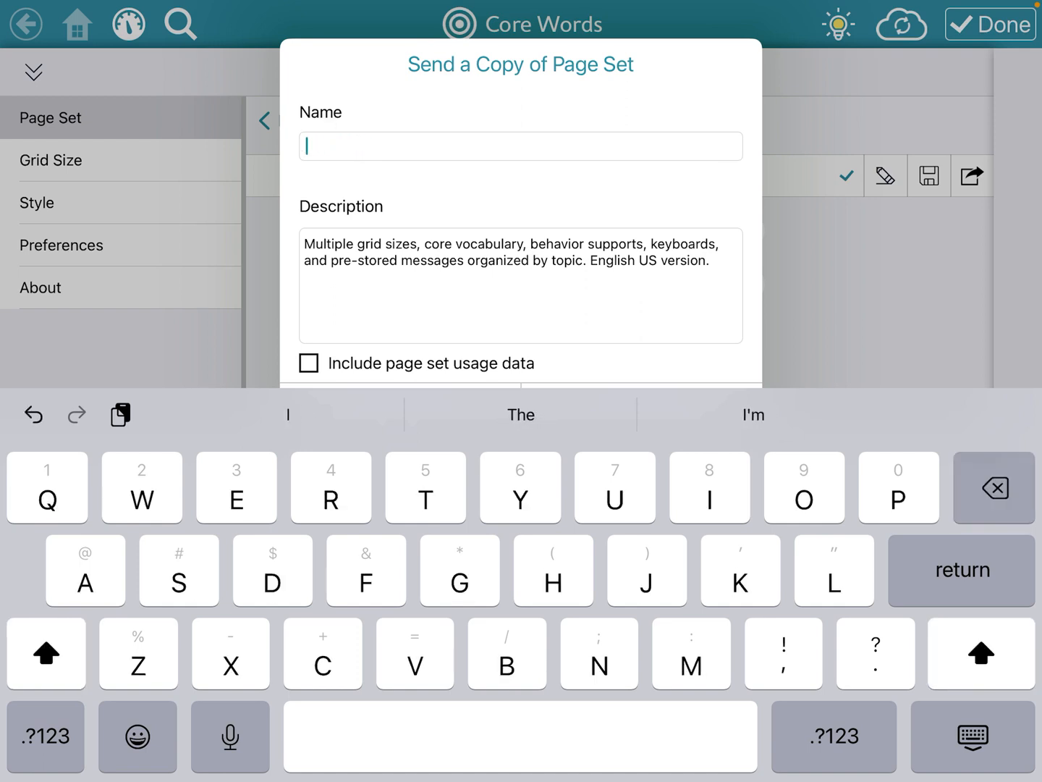
text(George)
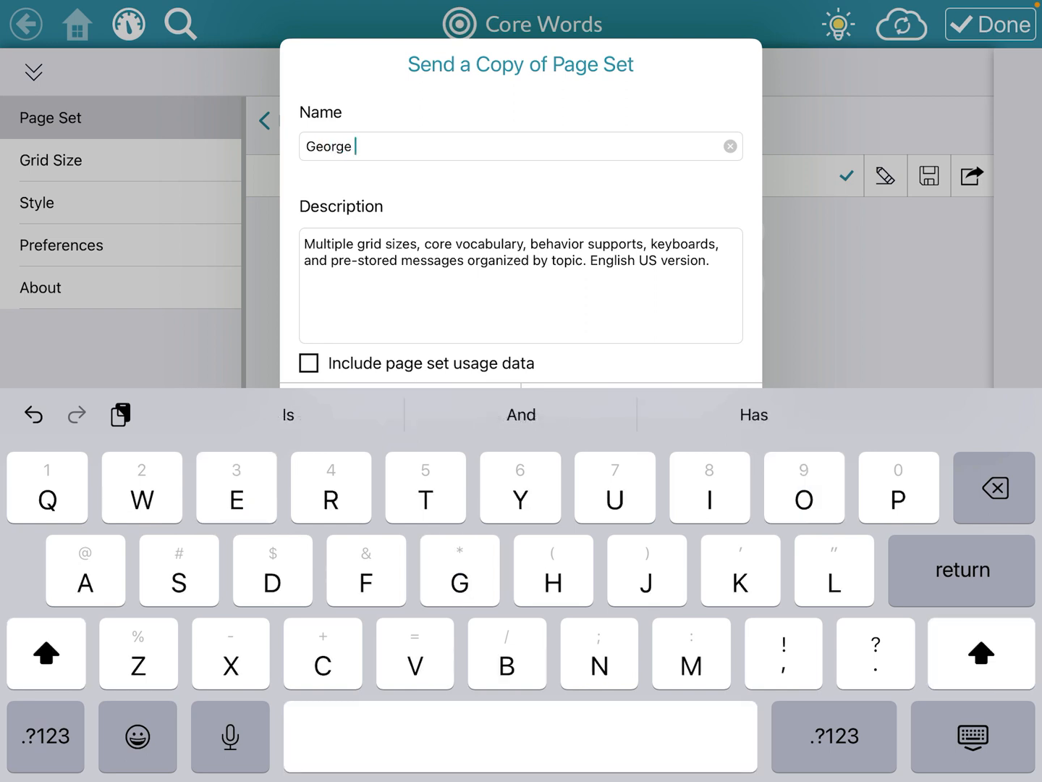
text(5.31)
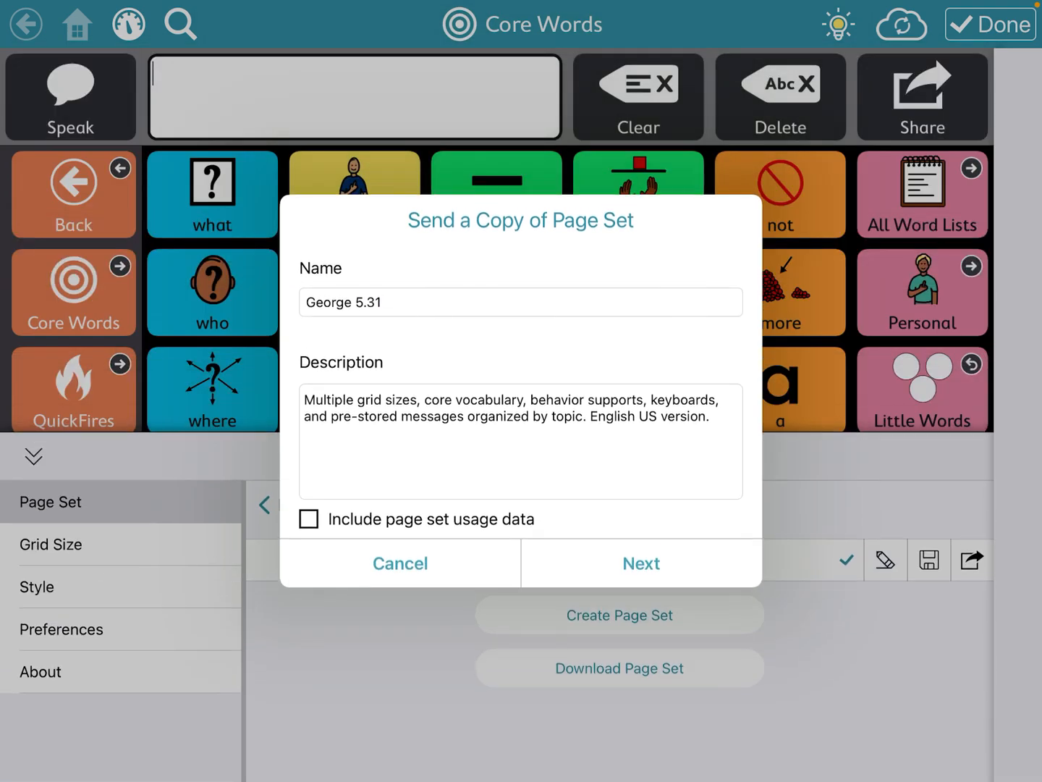
click(399, 562)
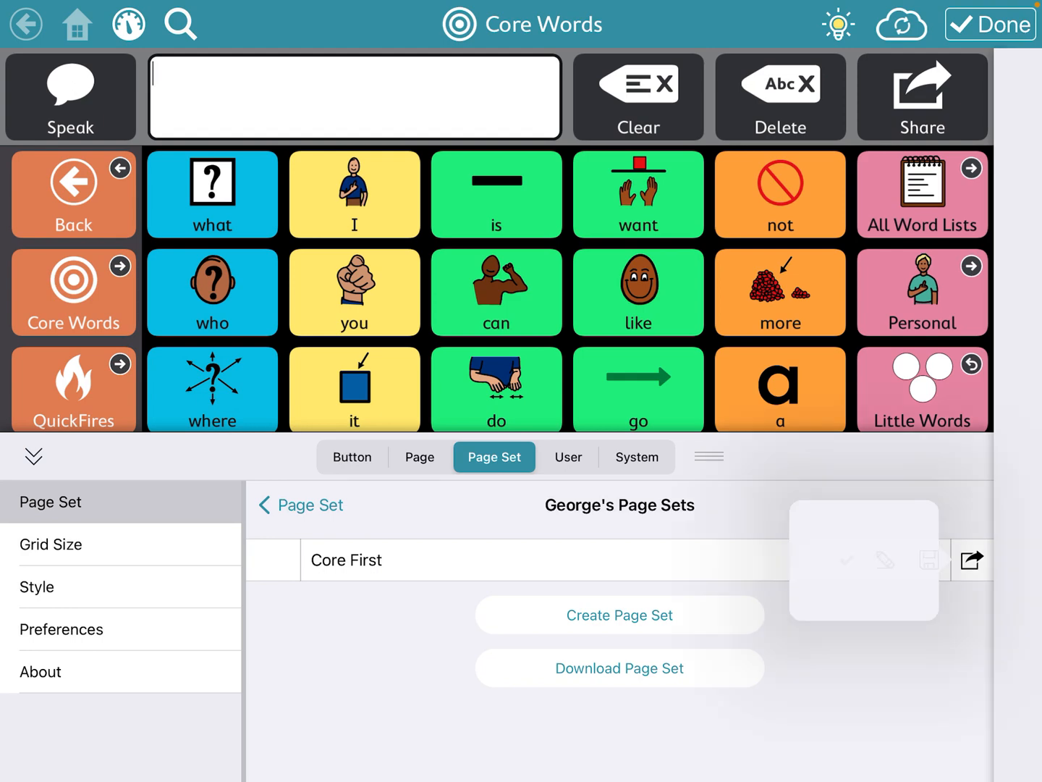
Reopen the send-a-copy form and rename the copy to 'George 5.31' again.
click(971, 559)
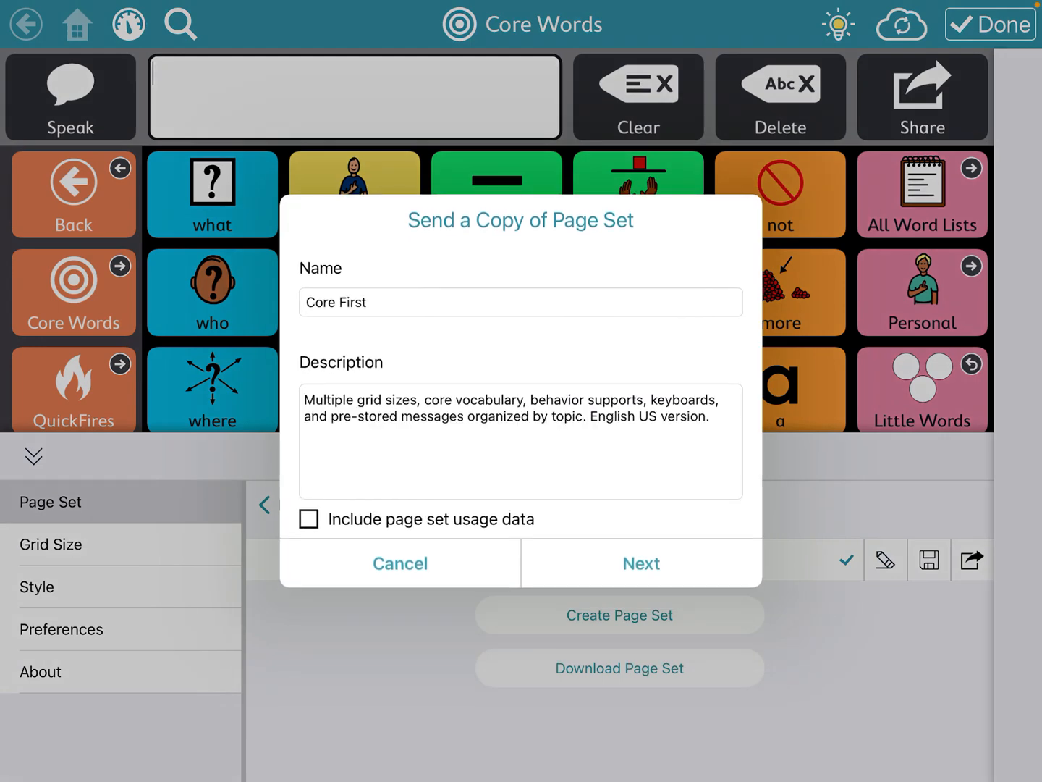
click(519, 302)
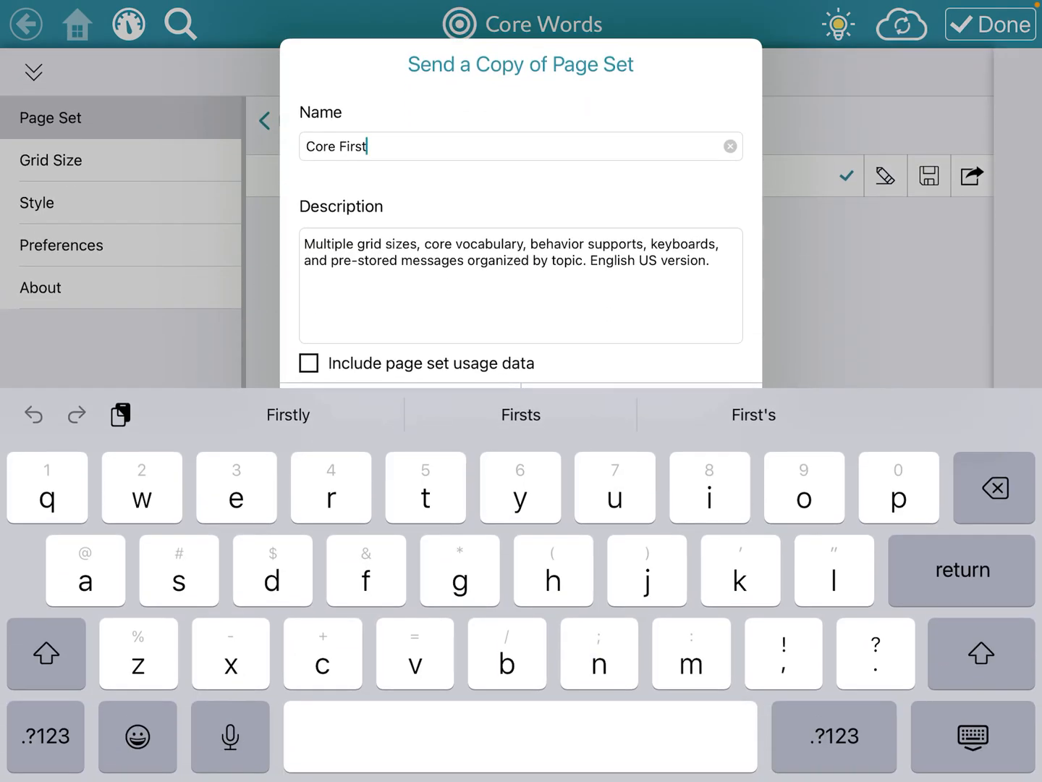
click(729, 146)
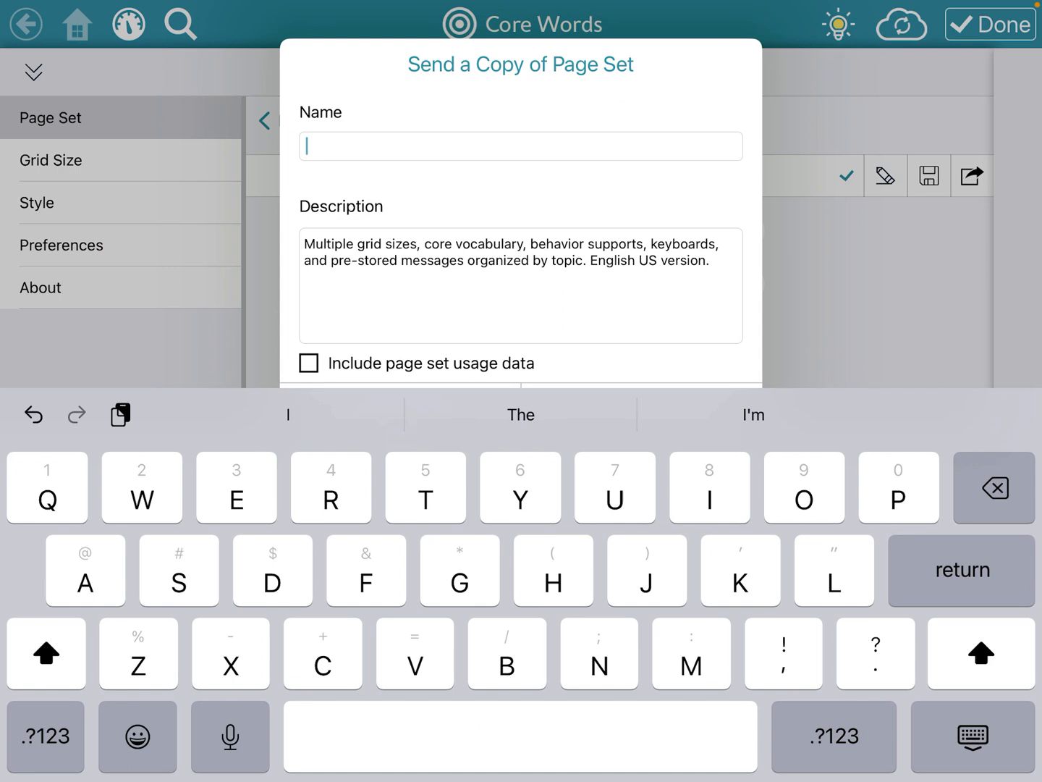
text(George)
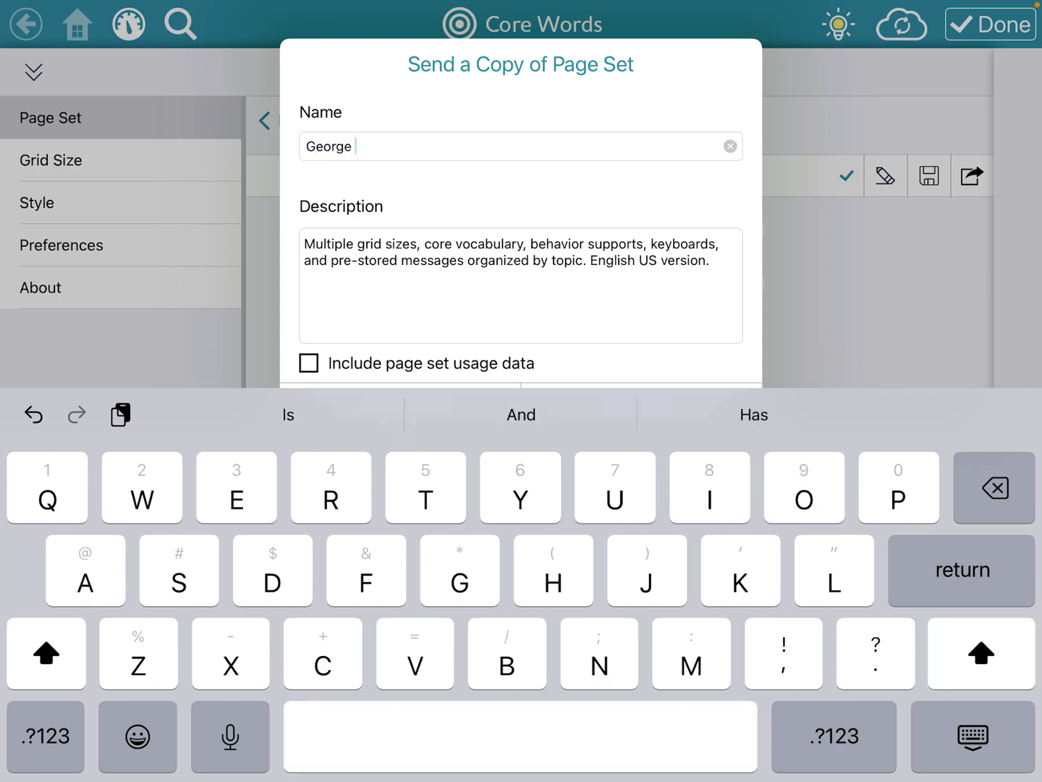
text(5)
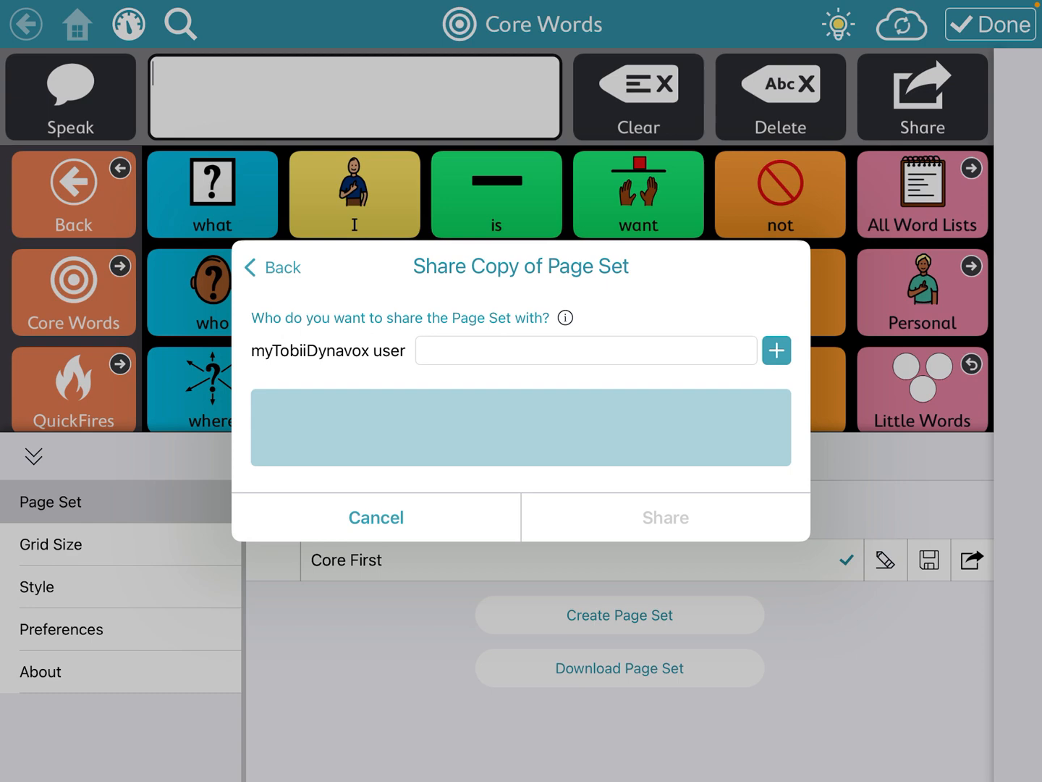
Add the suggested myTobiiDynavox account as recipient and share the Core First copy.
click(585, 350)
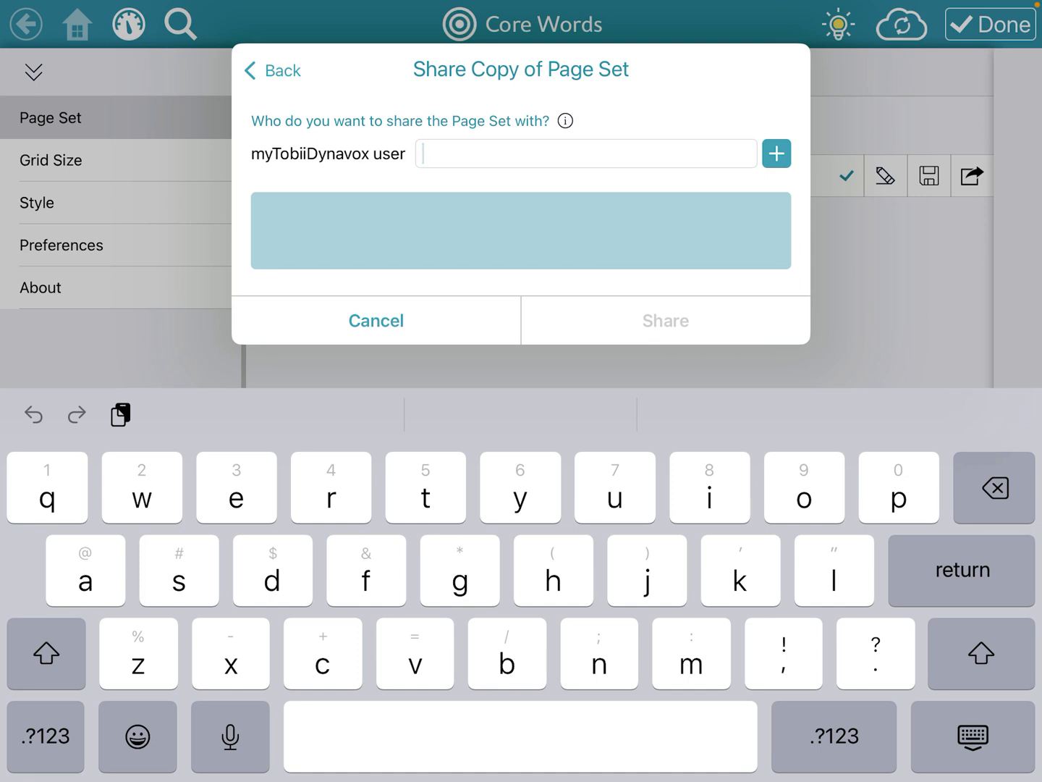
text(k)
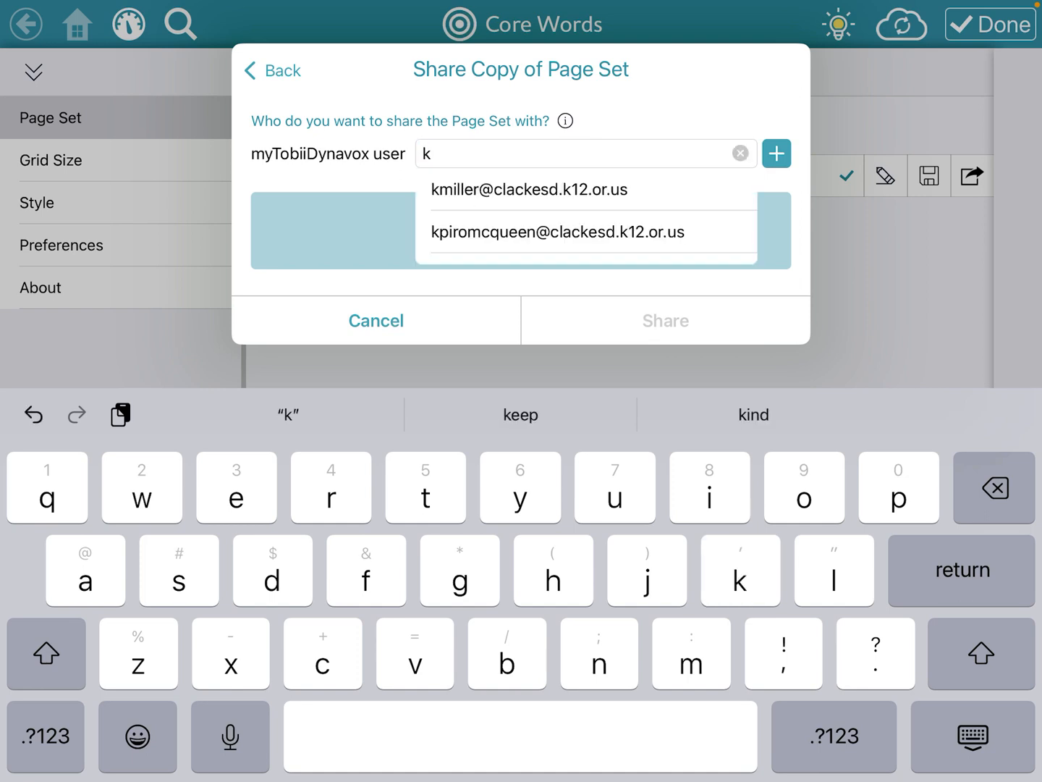
scroll(down, 3)
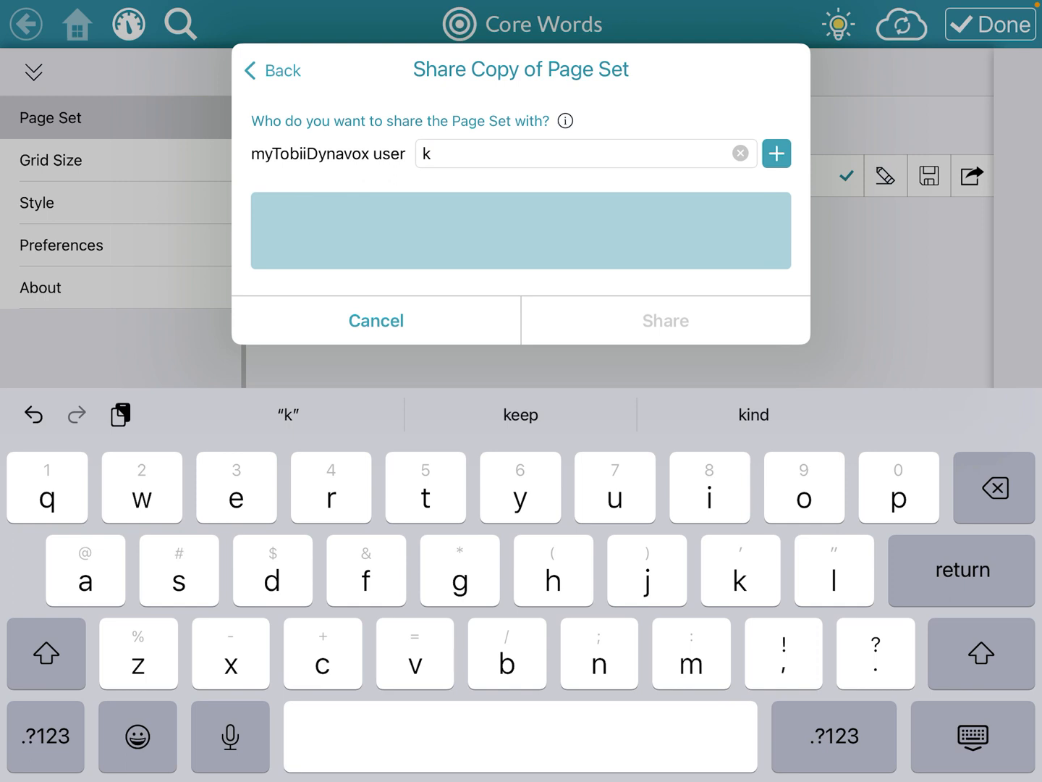
click(777, 153)
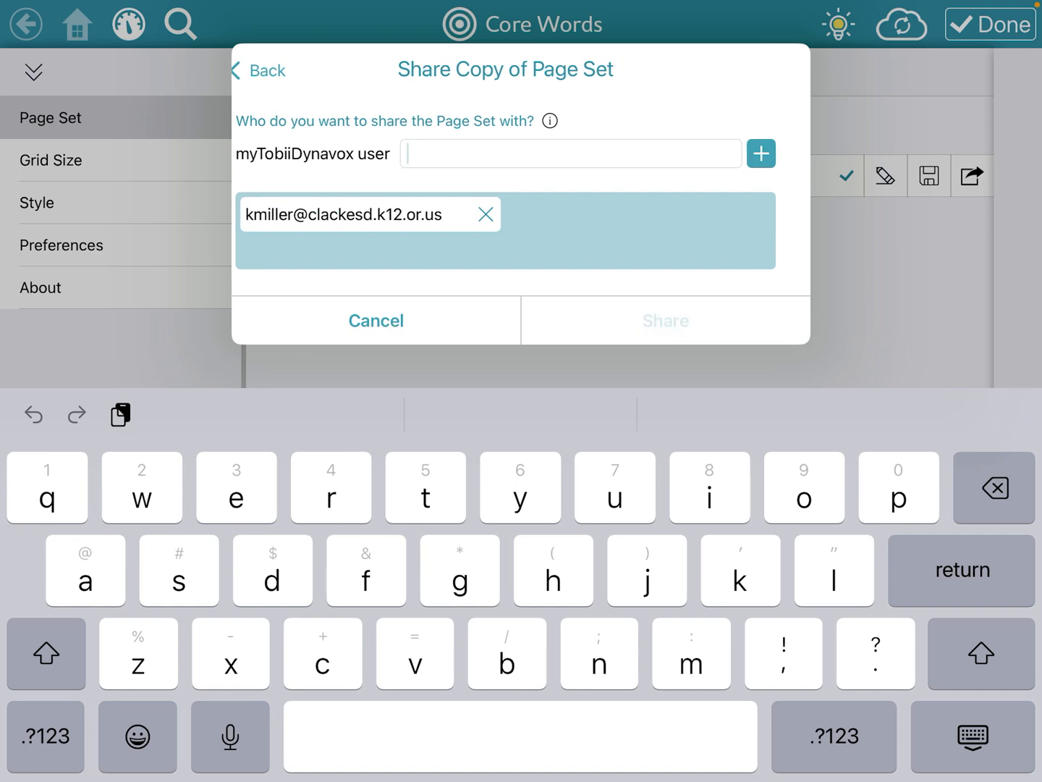
click(664, 320)
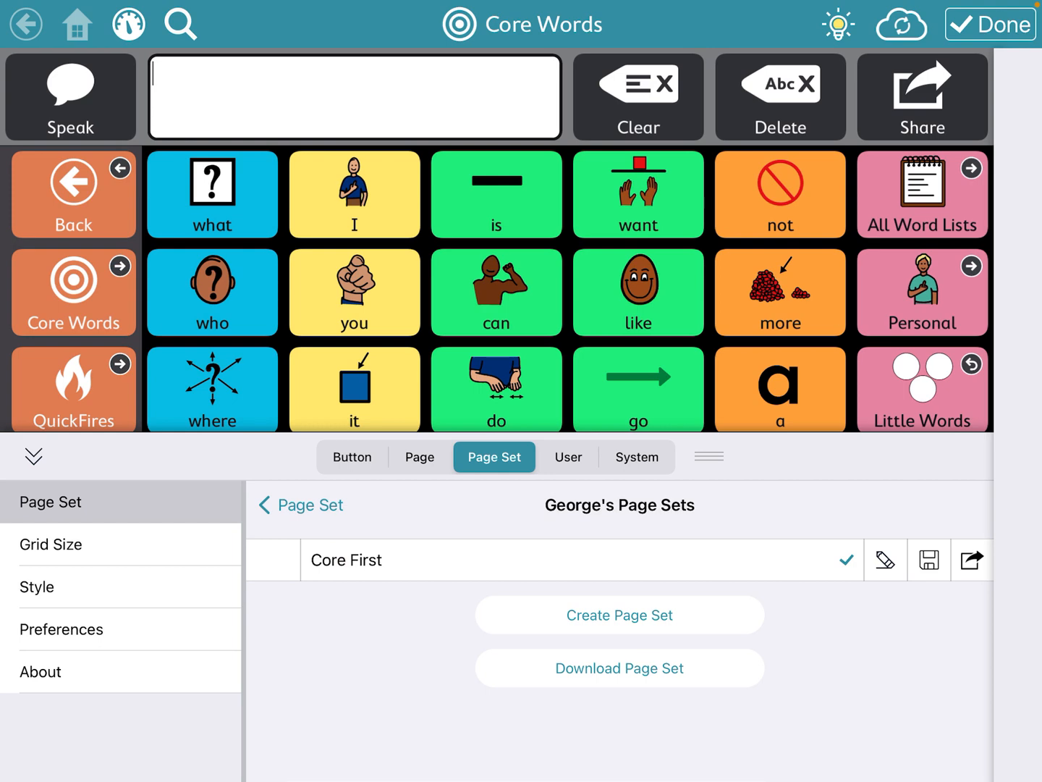
Collapse the editing panel and exit edit mode to the normal Core Words page.
click(34, 455)
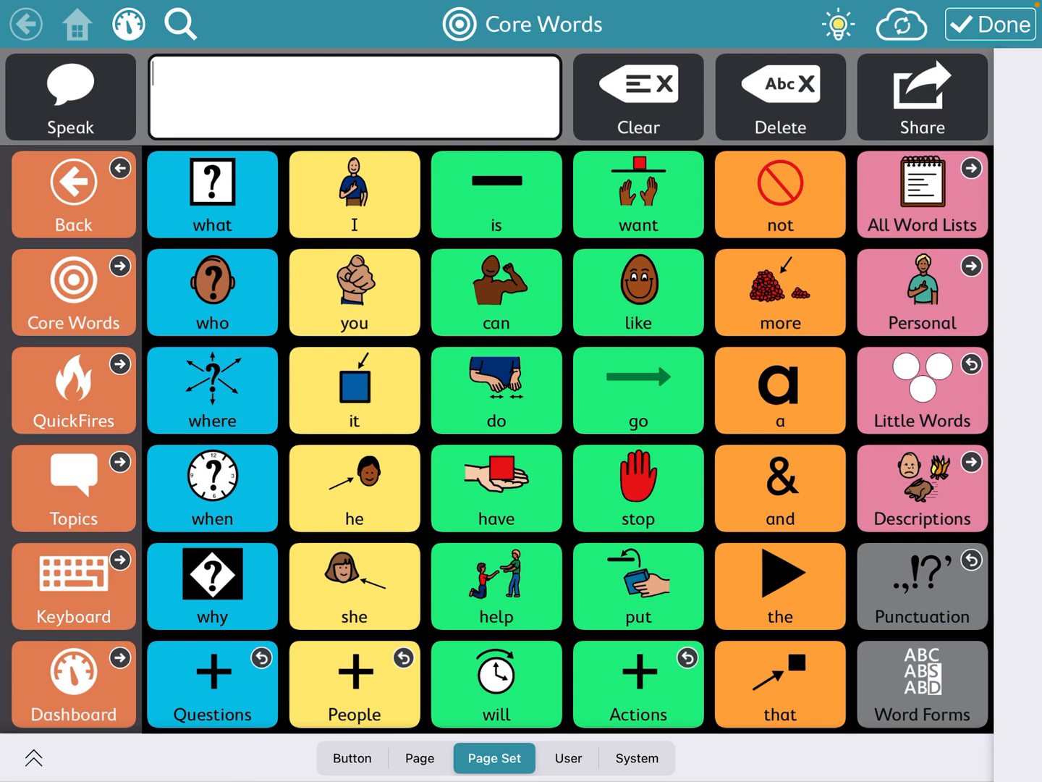
click(990, 24)
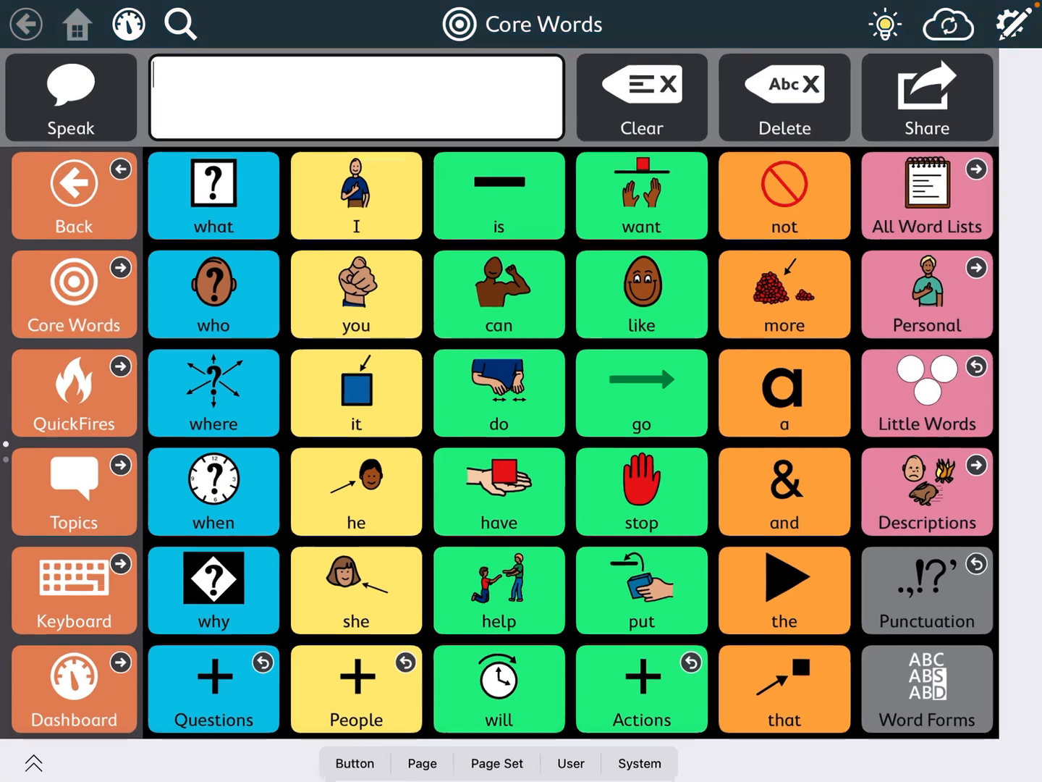